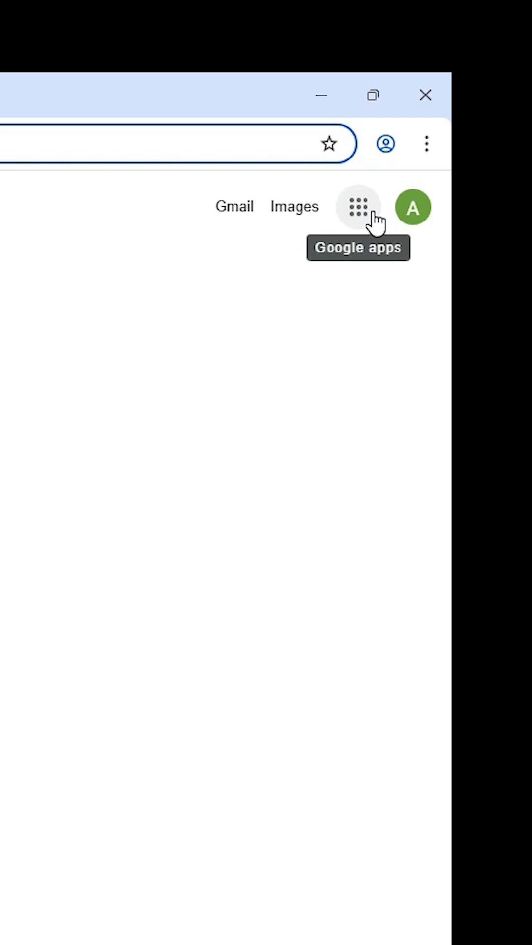
# Reveal Sheets in the Google apps launcher on the Google homepage.
pyautogui.click(358, 207)
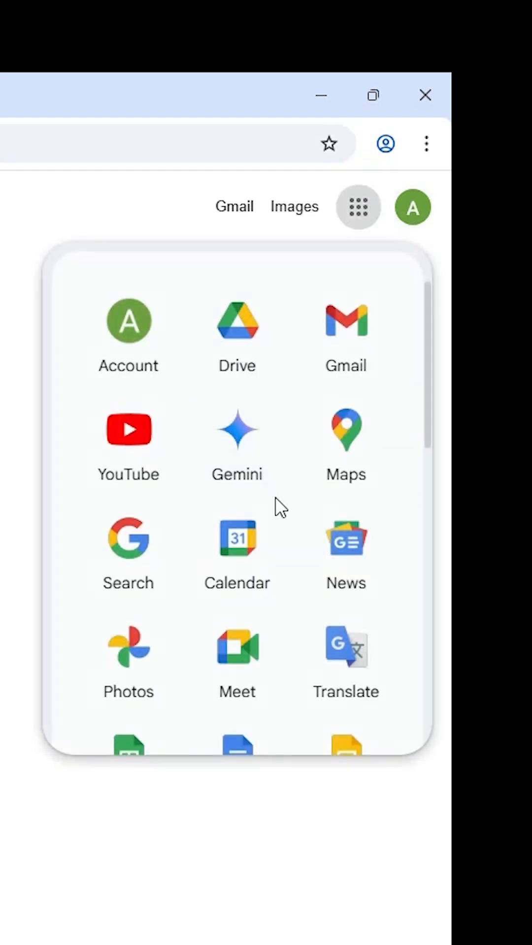
pyautogui.scroll(-3)
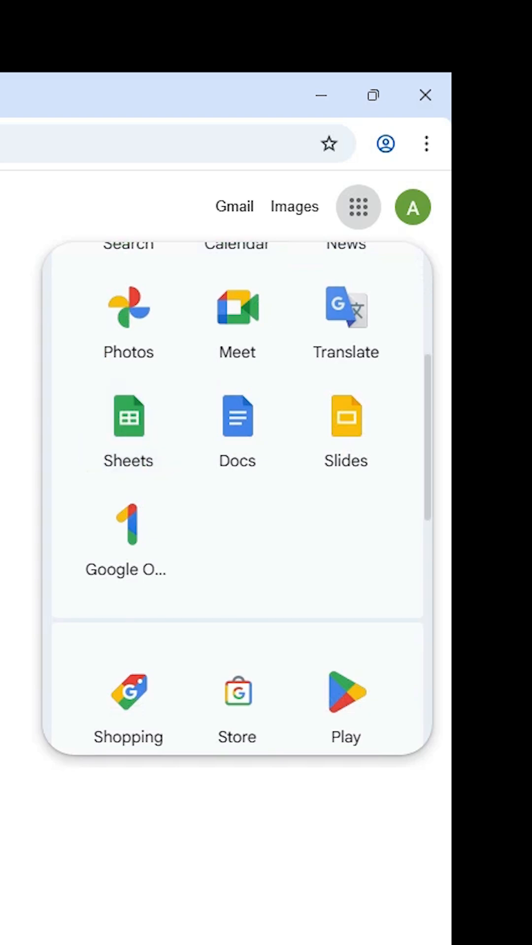
# Load the Google Sheets home page and bring up Chrome's main menu.
pyautogui.click(128, 415)
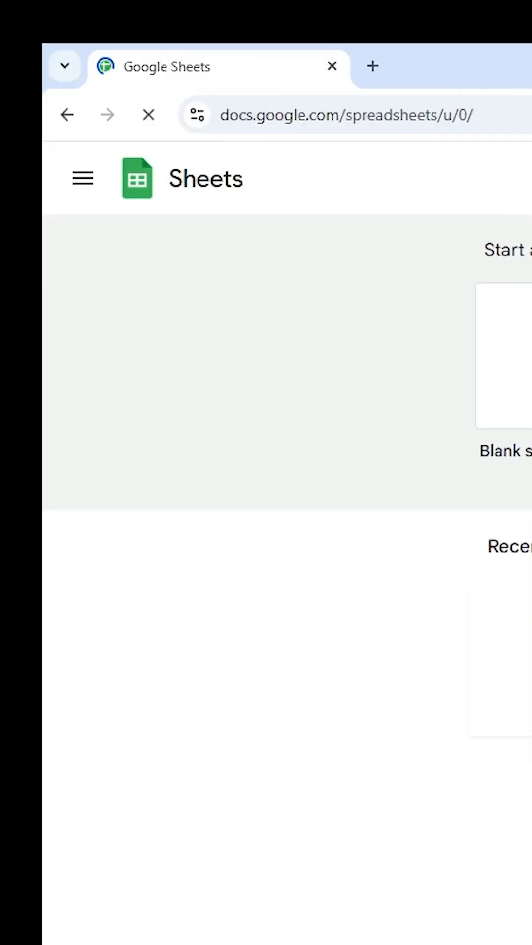
pyautogui.click(420, 140)
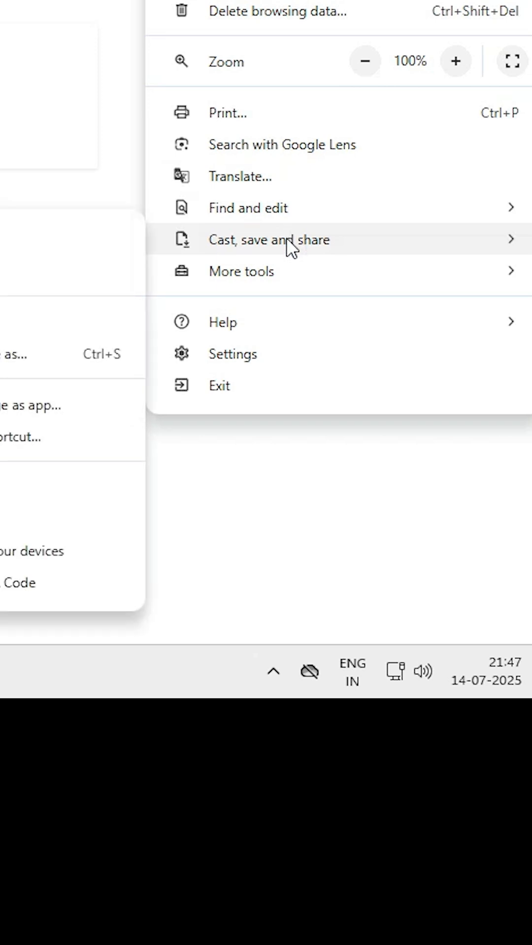
# Install the Sheets page as an app via Cast, save and share, creating a desktop shortcut.
pyautogui.click(272, 239)
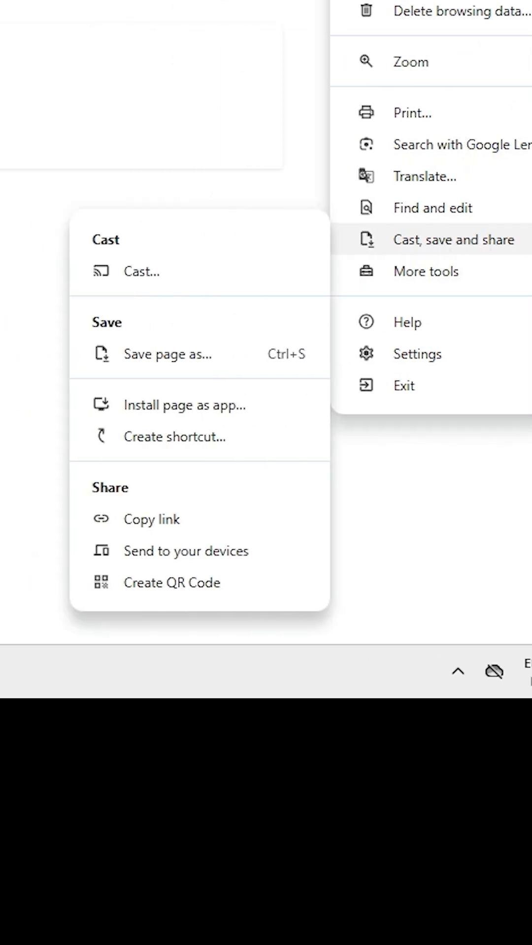
pyautogui.moveTo(419, 271)
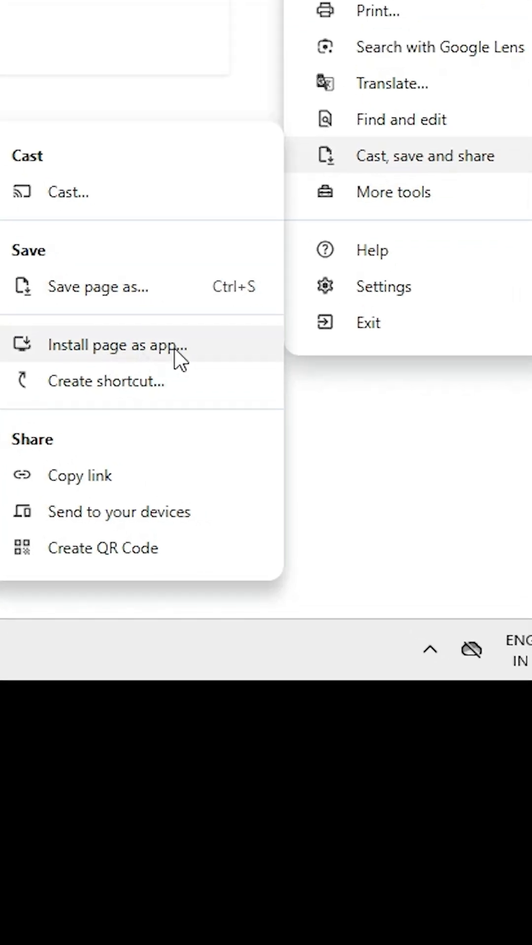
pyautogui.moveTo(163, 381)
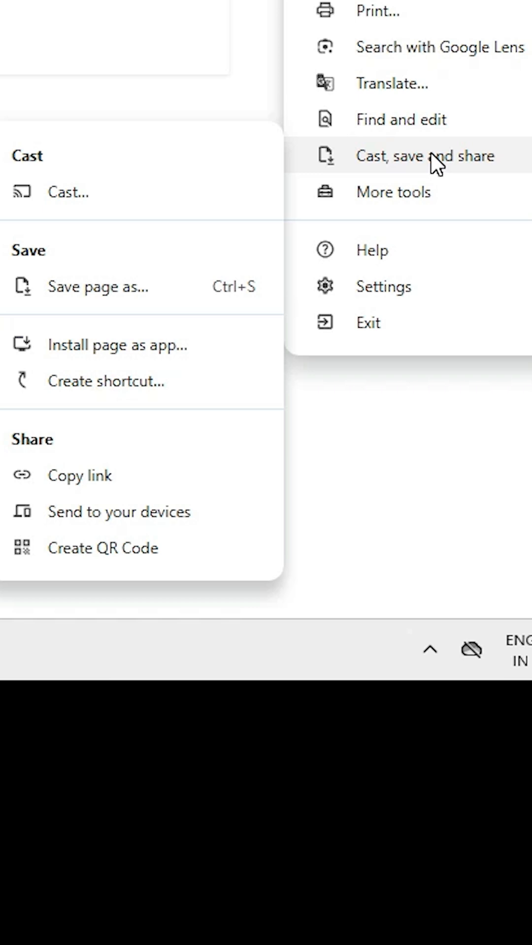
pyautogui.moveTo(452, 171)
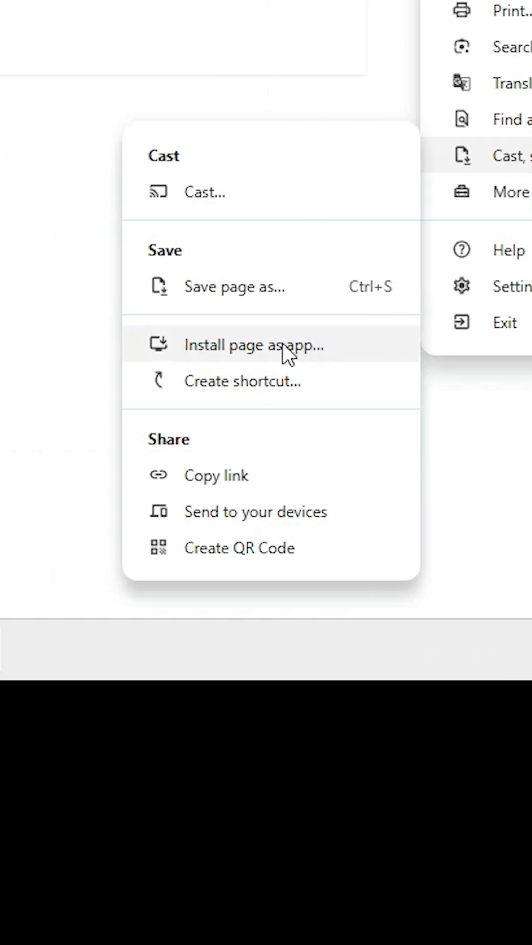
pyautogui.moveTo(305, 359)
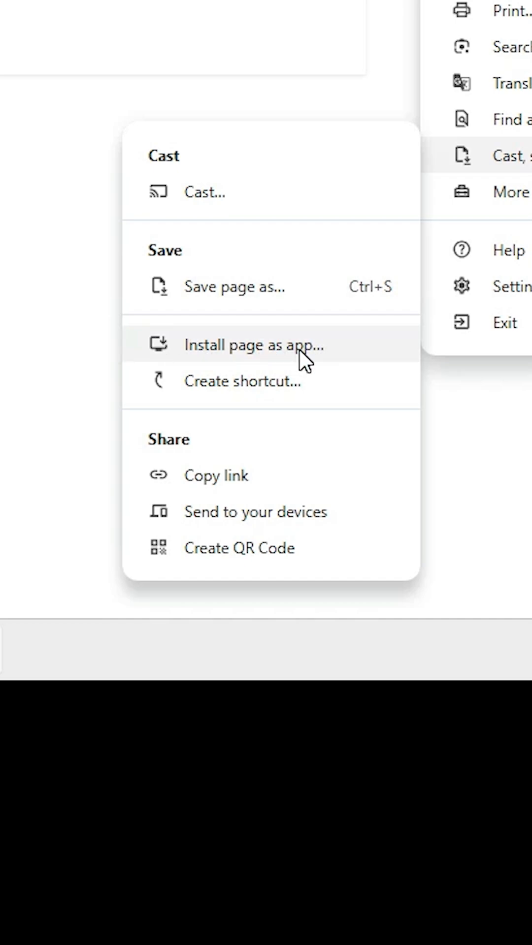
pyautogui.click(251, 345)
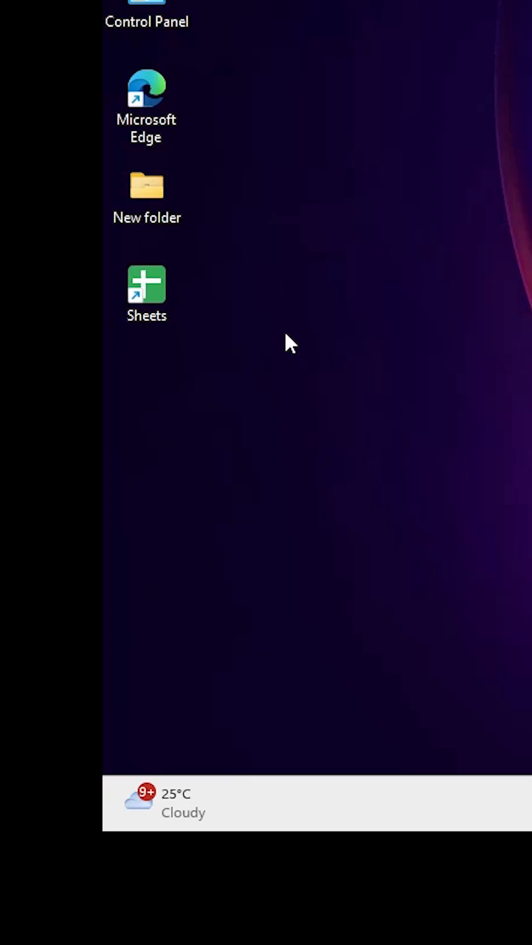
# Show Sheets listed as recently added under Recommended in the Start menu.
pyautogui.click(150, 685)
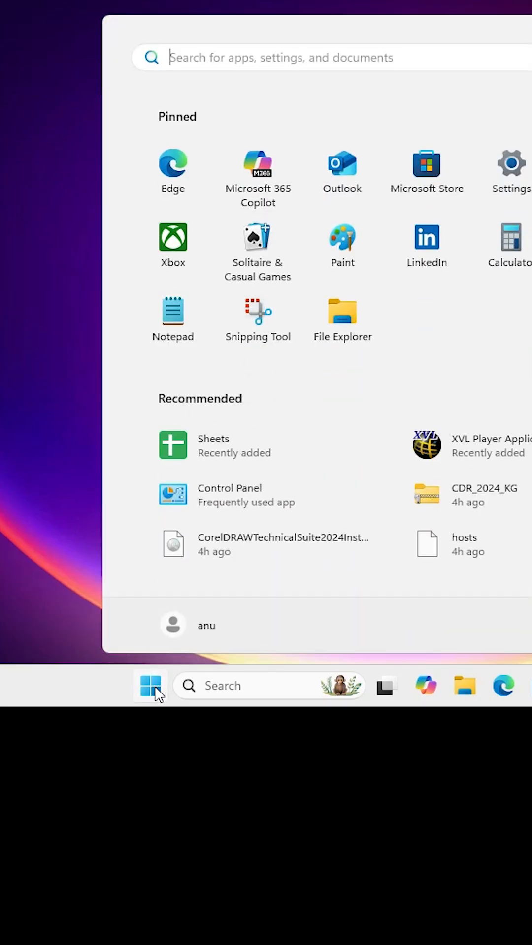
pyautogui.moveTo(230, 468)
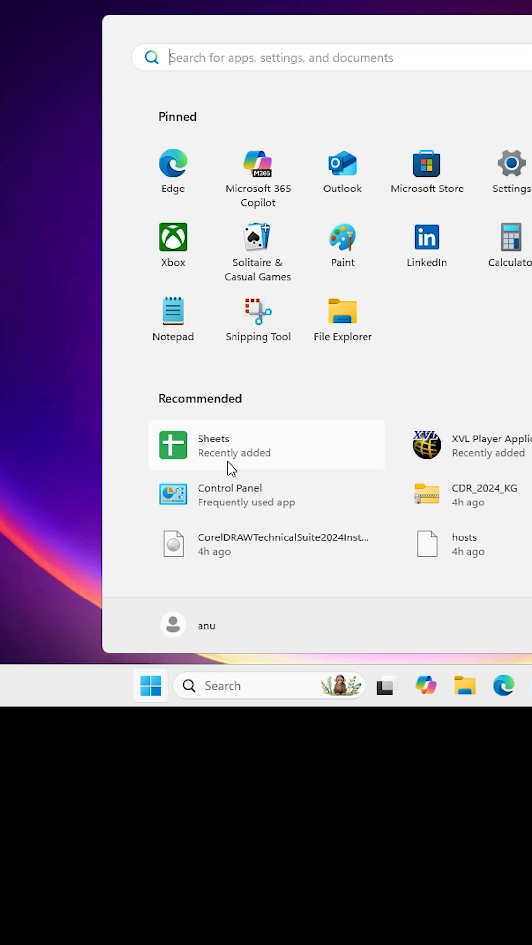
pyautogui.moveTo(232, 463)
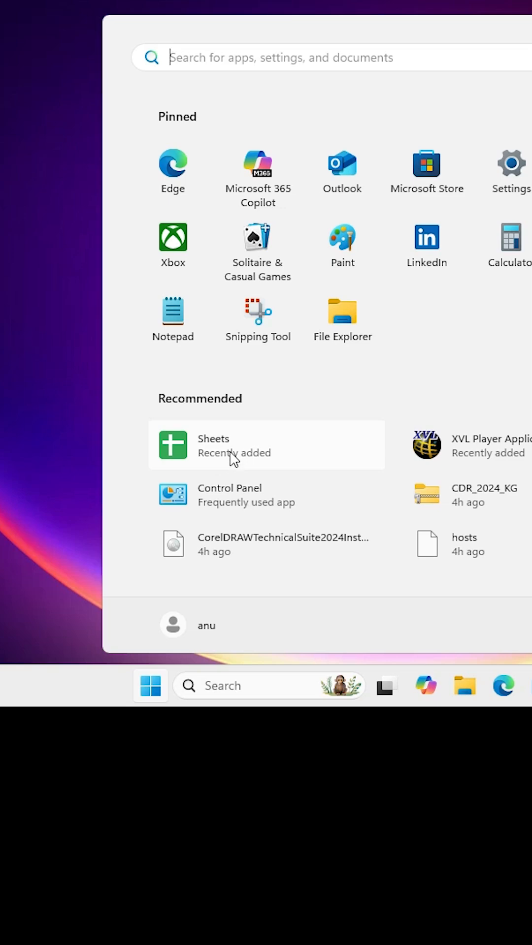